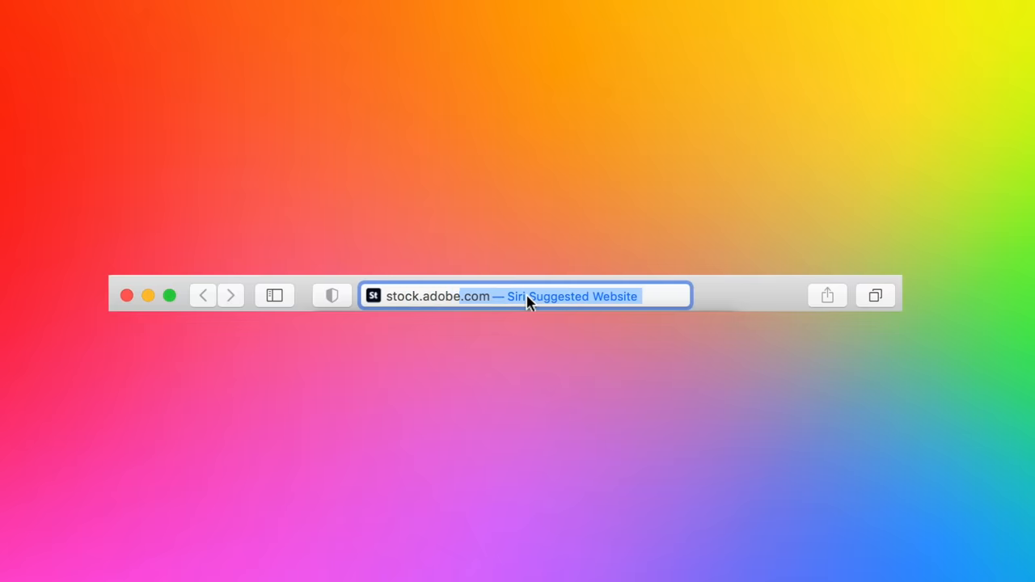
Search Adobe Stock 3D for 'farm' and license the orange model into the library
text(farm)
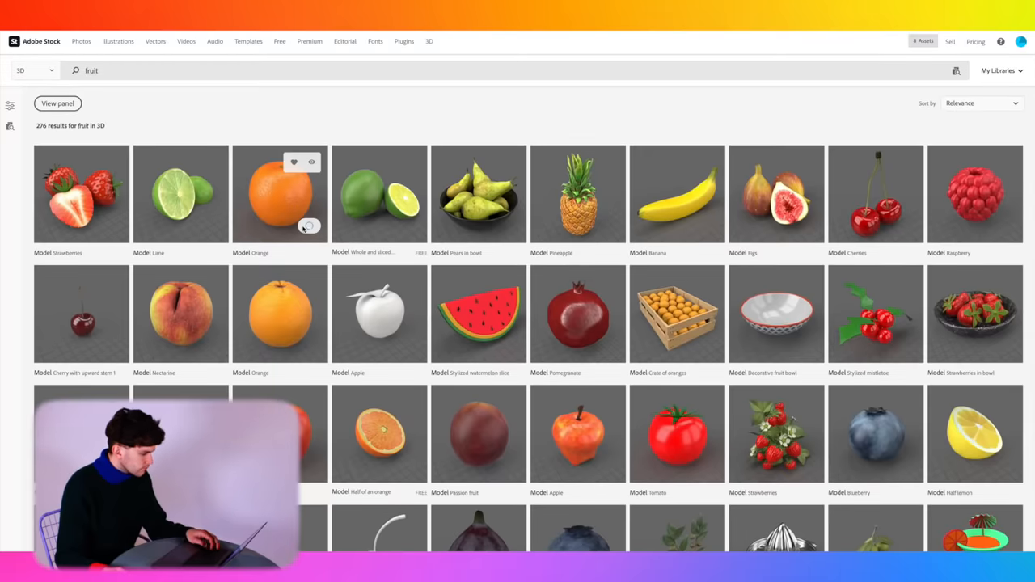
click(295, 162)
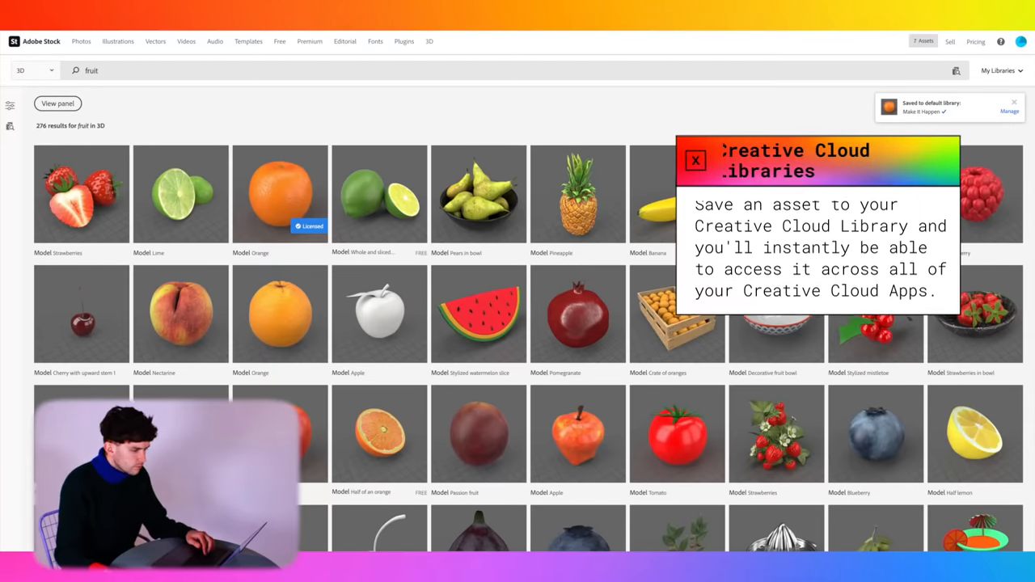
Search Adobe Stock for 'trees' and then 'stylized trees' models
text(trees)
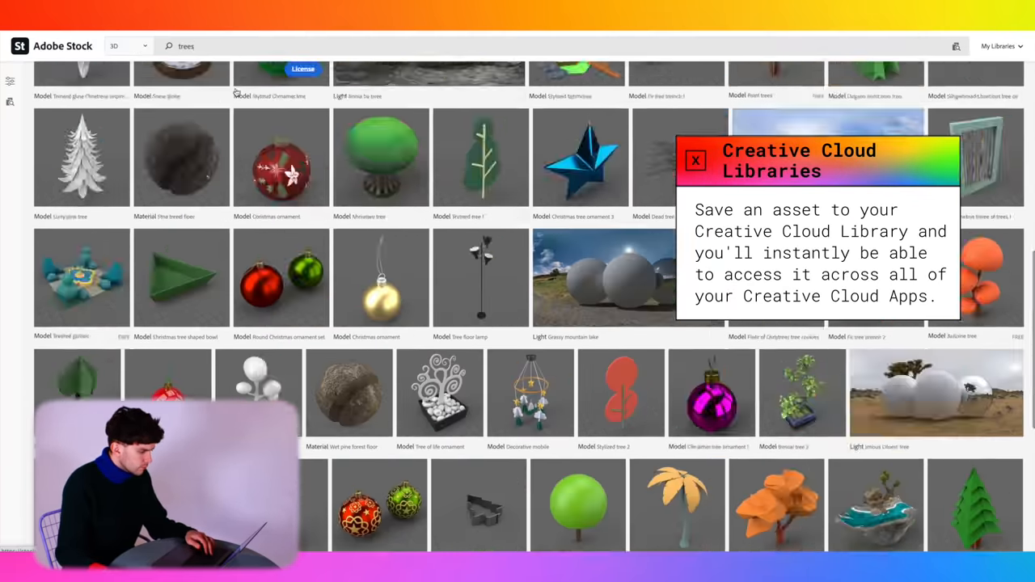
text(stylized trees)
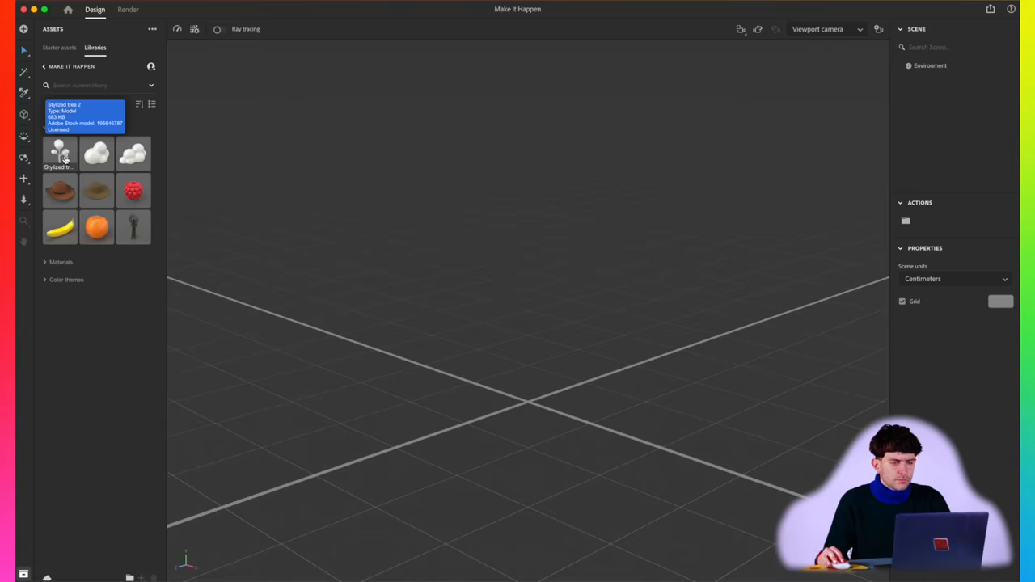
Drag a library fruit model into the farm viewport and select the green mushroom
drag(58, 153, 537, 411)
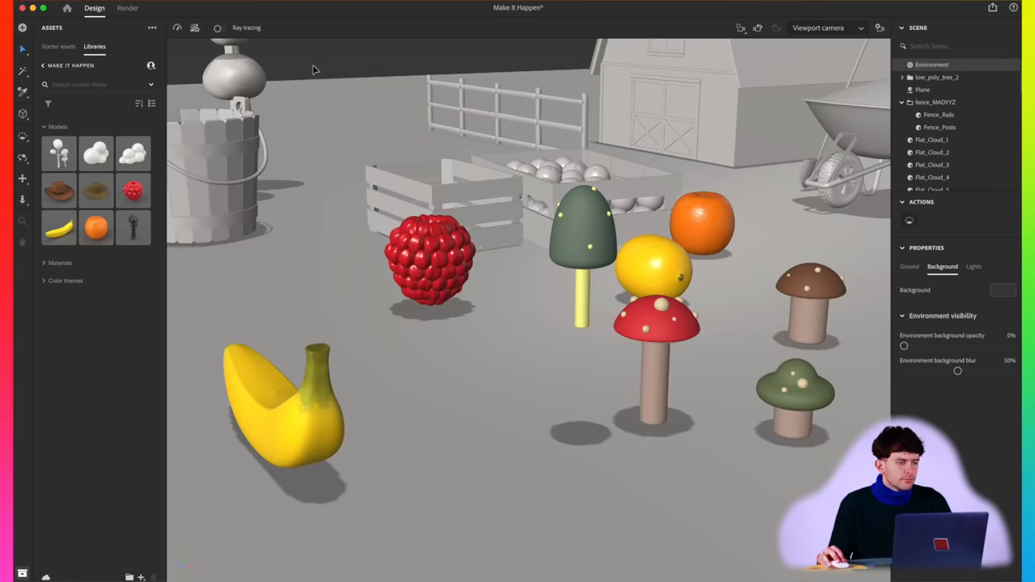
mouse_move(579, 239)
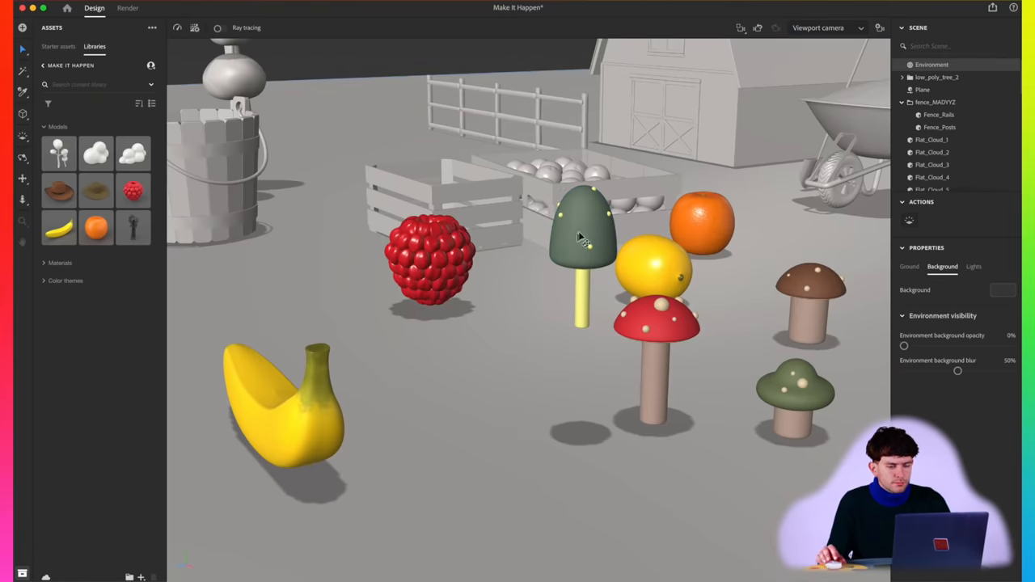
click(581, 243)
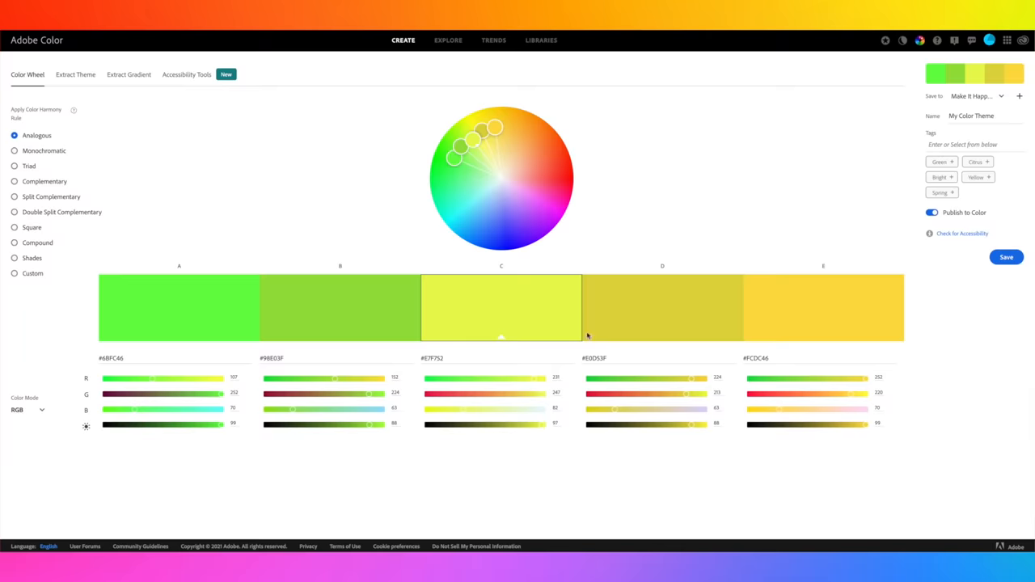
Shift the color wheel handles toward orange, pink and purple hues for the theme
drag(469, 145, 533, 170)
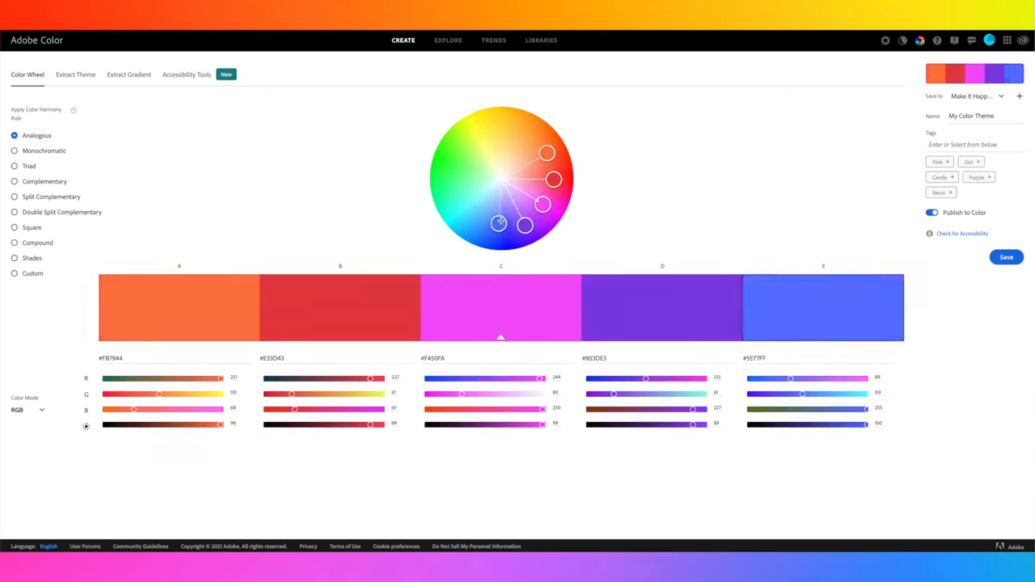
drag(500, 223, 556, 187)
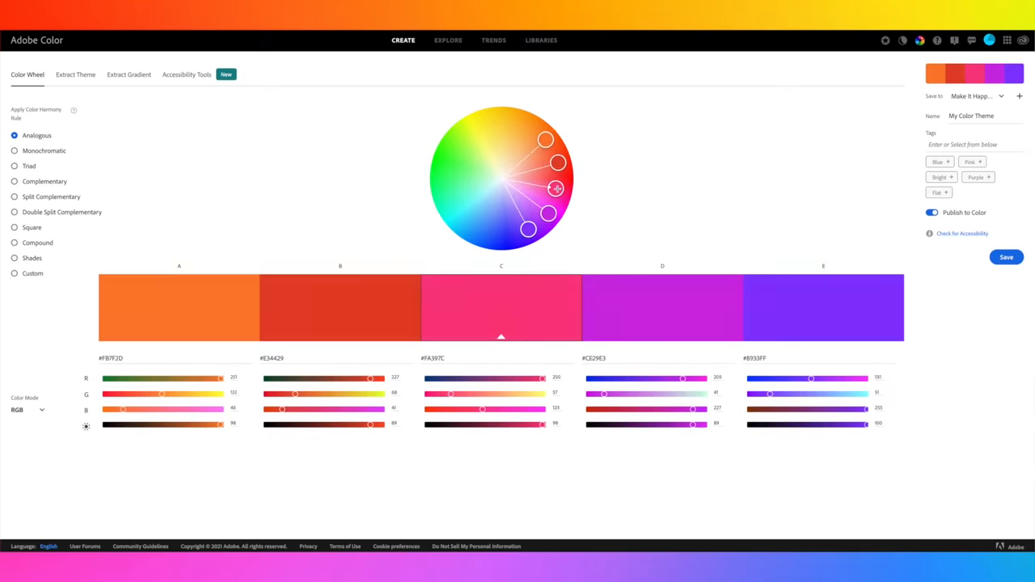
drag(556, 188, 540, 217)
text(Purple Hurples)
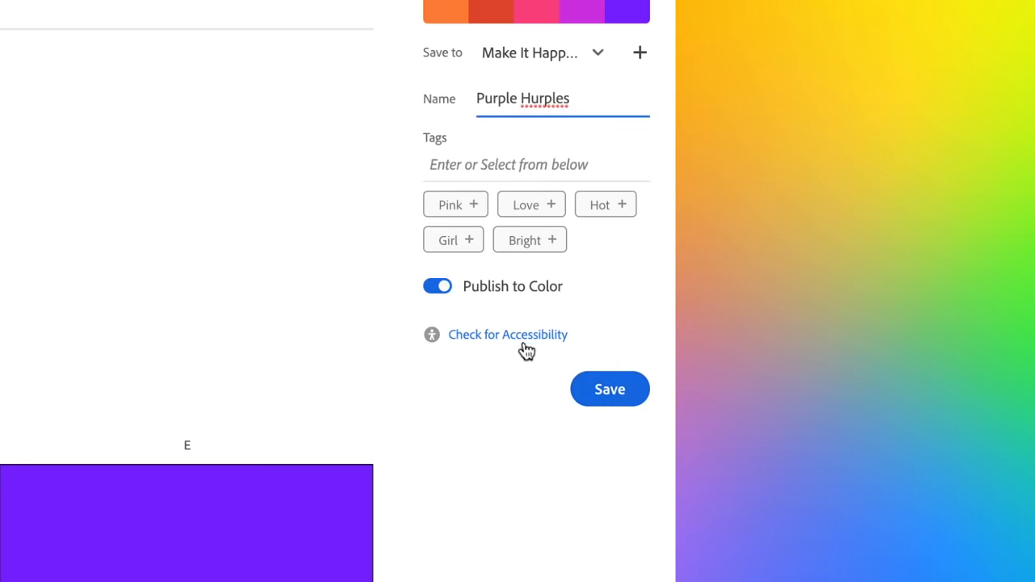
Confirm the Purple Hurples theme is color blind safe and save it
click(508, 335)
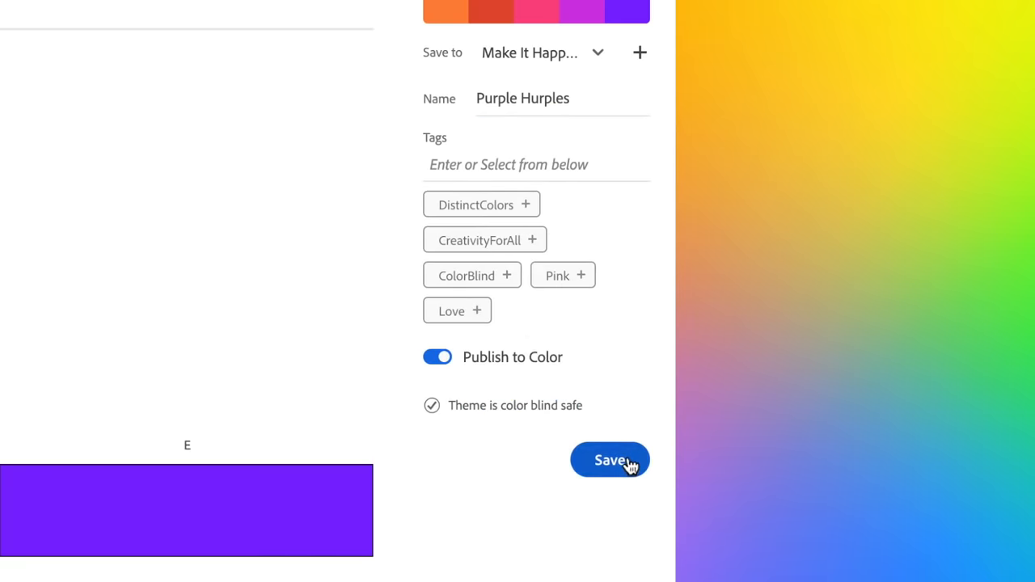
click(610, 460)
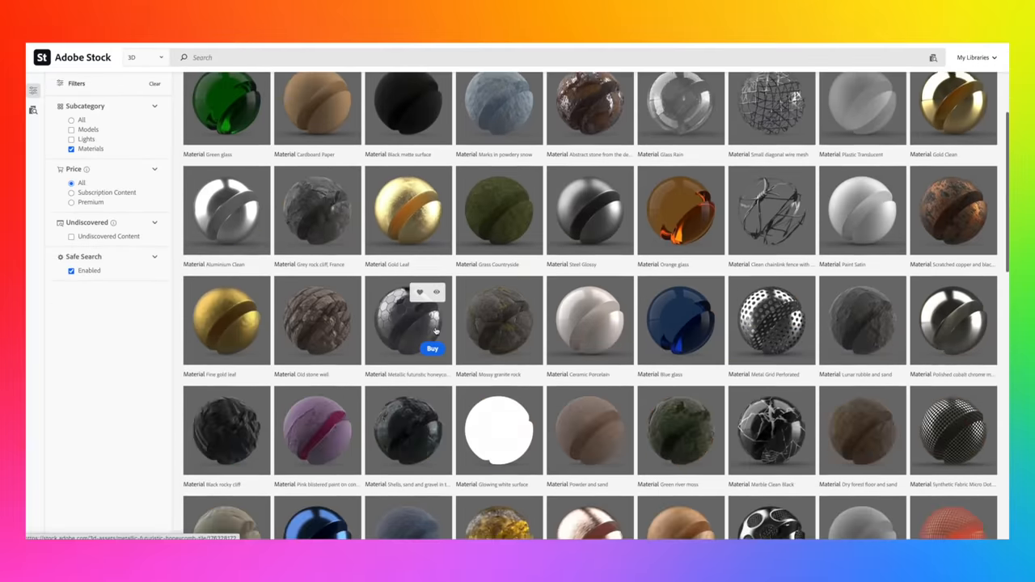
Save the Polystyrene Rounded material from its details page to the library
click(407, 321)
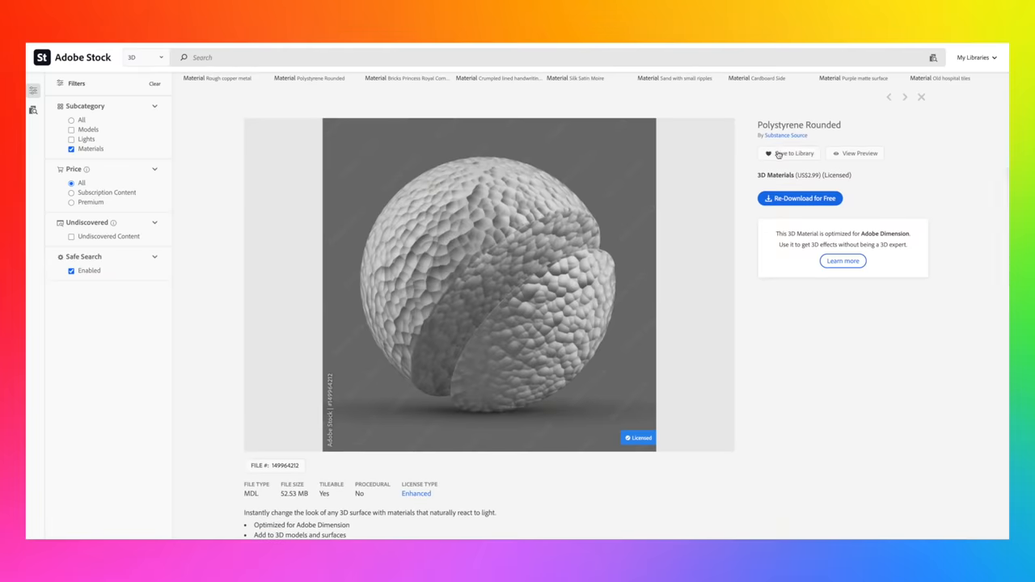
click(789, 152)
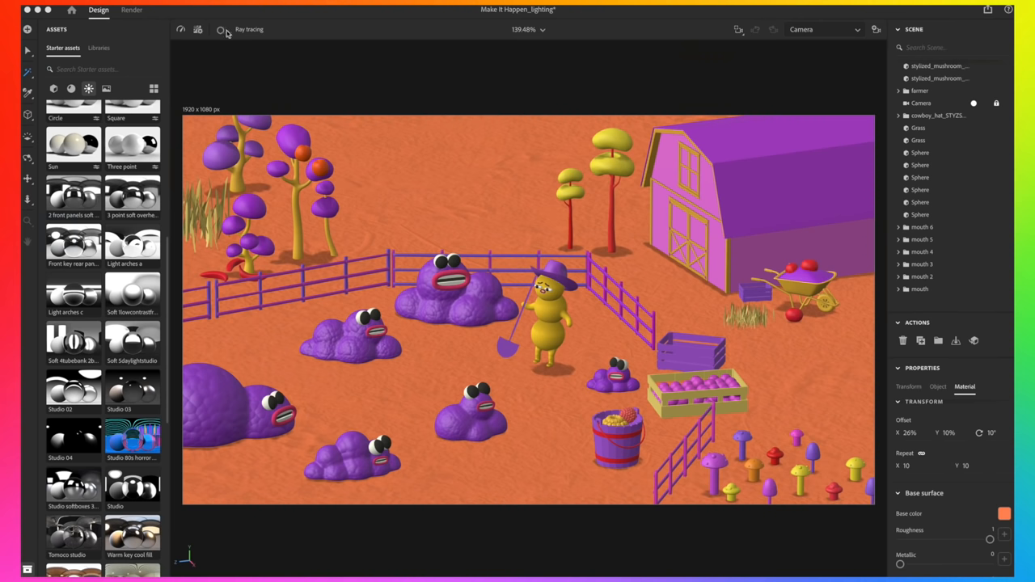
Switch to ray-traced preview and set the camera's depth-of-field focus point
click(223, 29)
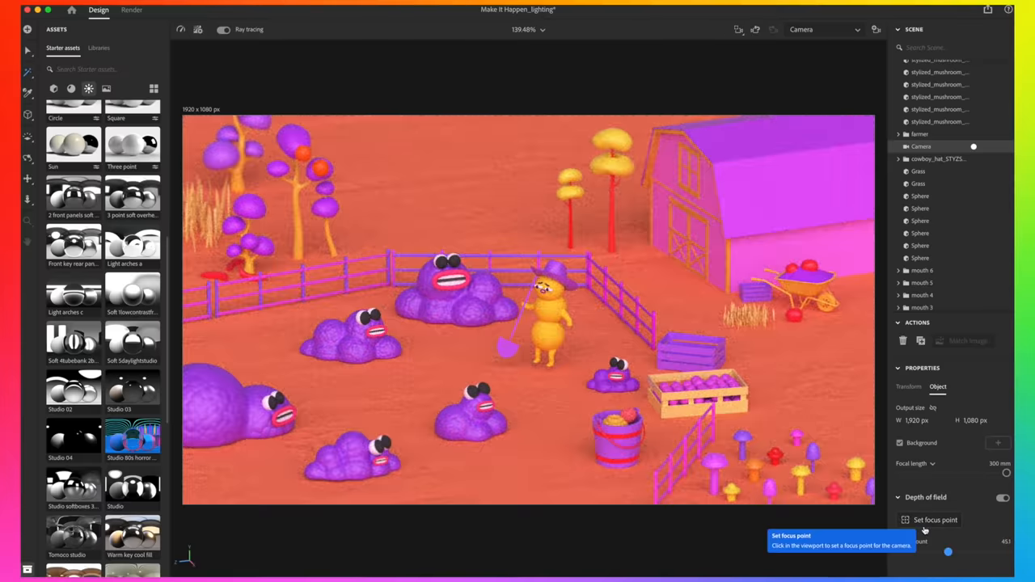
click(123, 10)
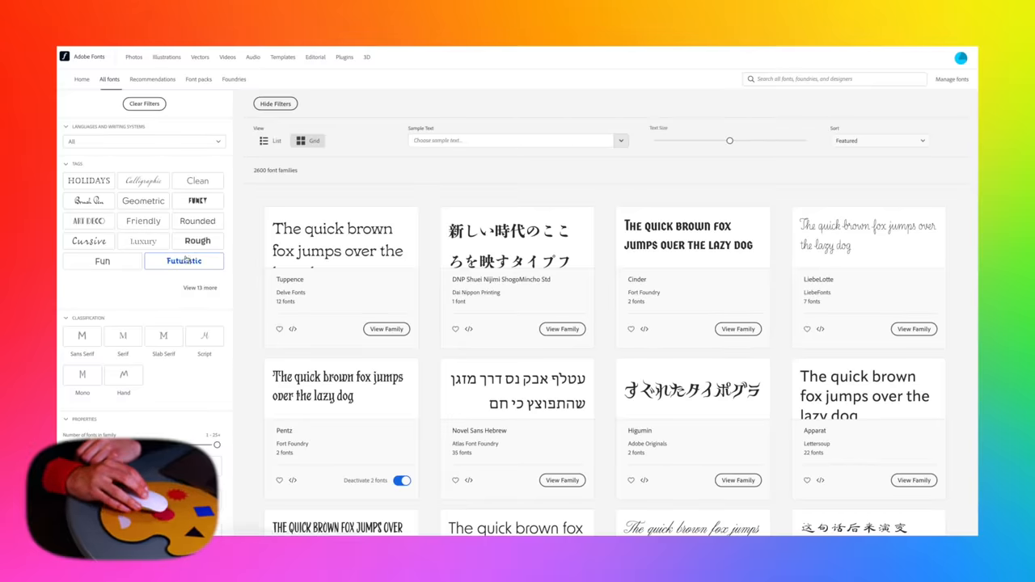
View the Synthemesc family and enter the Hungry Hurple title as sample text
scroll(down, 3)
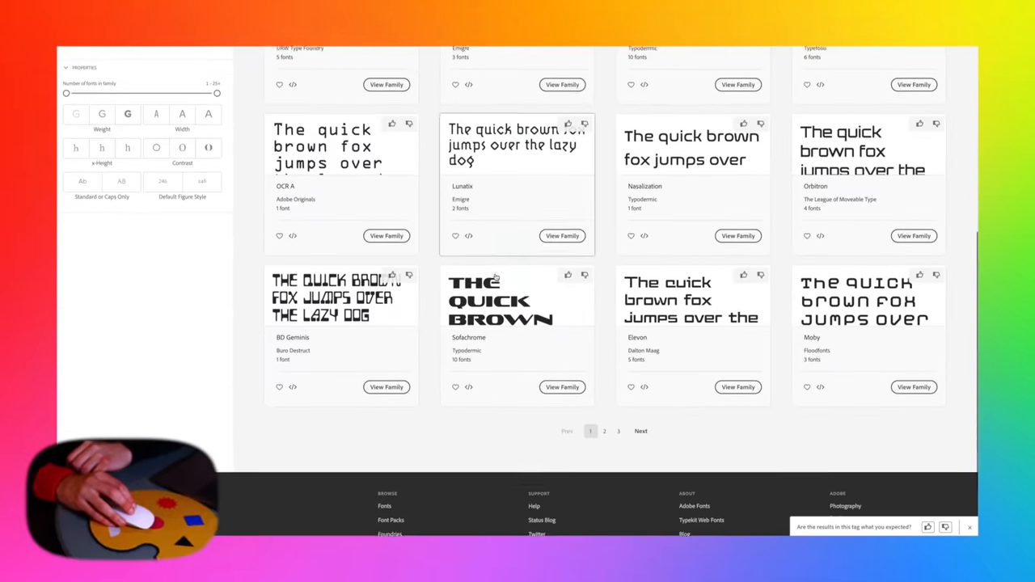
click(605, 431)
text(Hungry Hurple he)
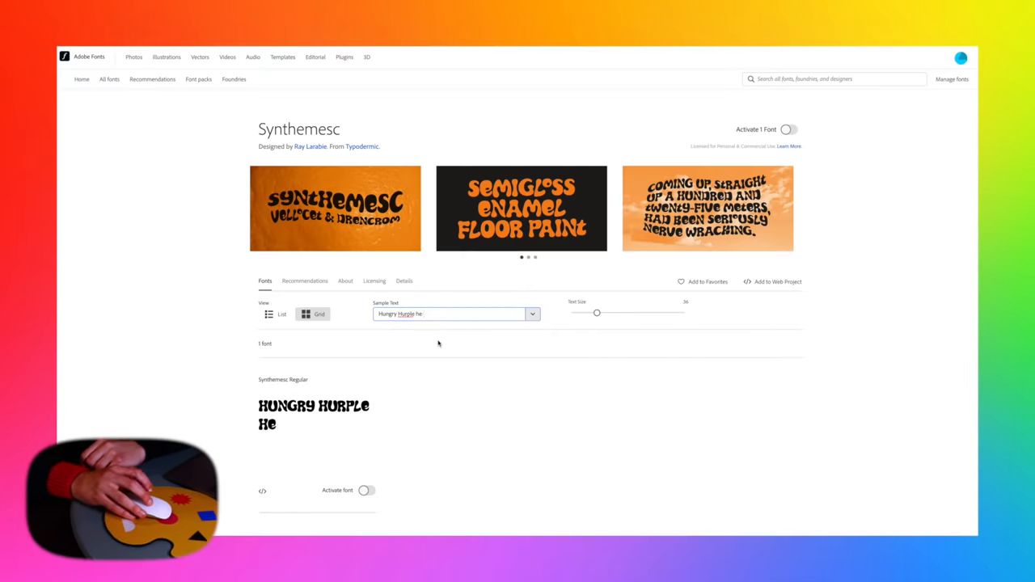
click(791, 130)
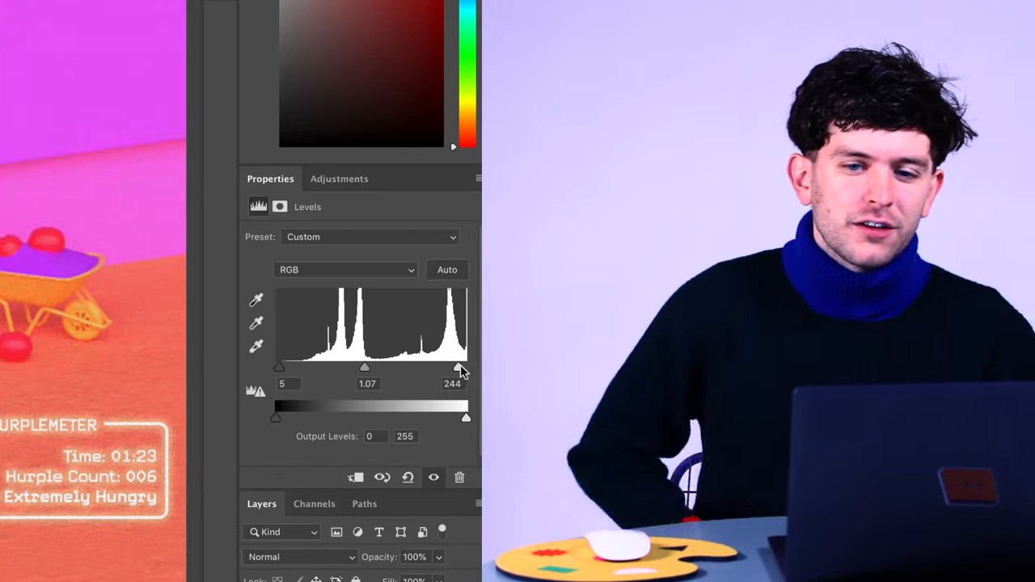
Drag the Levels white input slider to about 244 to brighten the render's highlights
drag(365, 367, 374, 368)
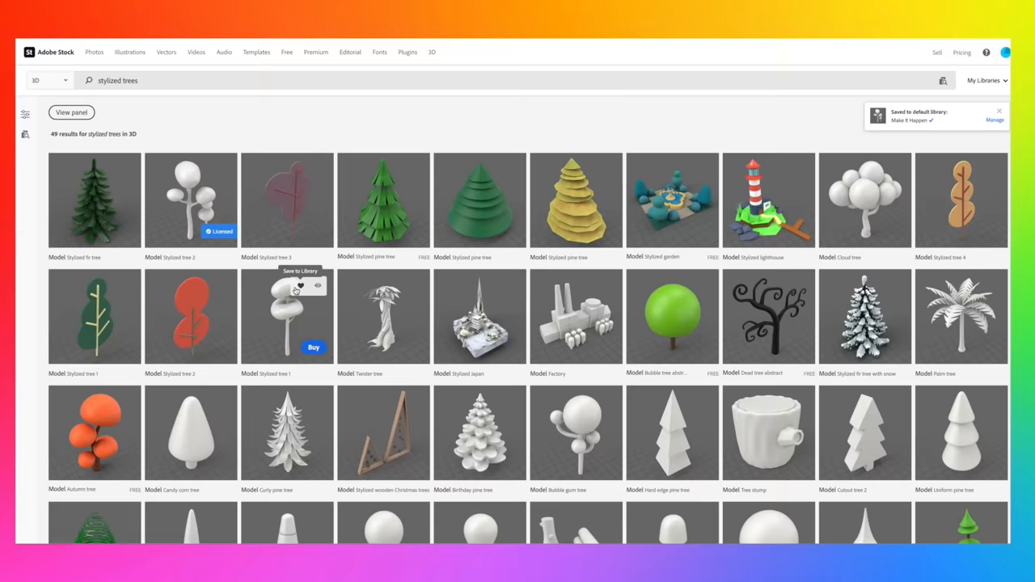
scroll(down, 3)
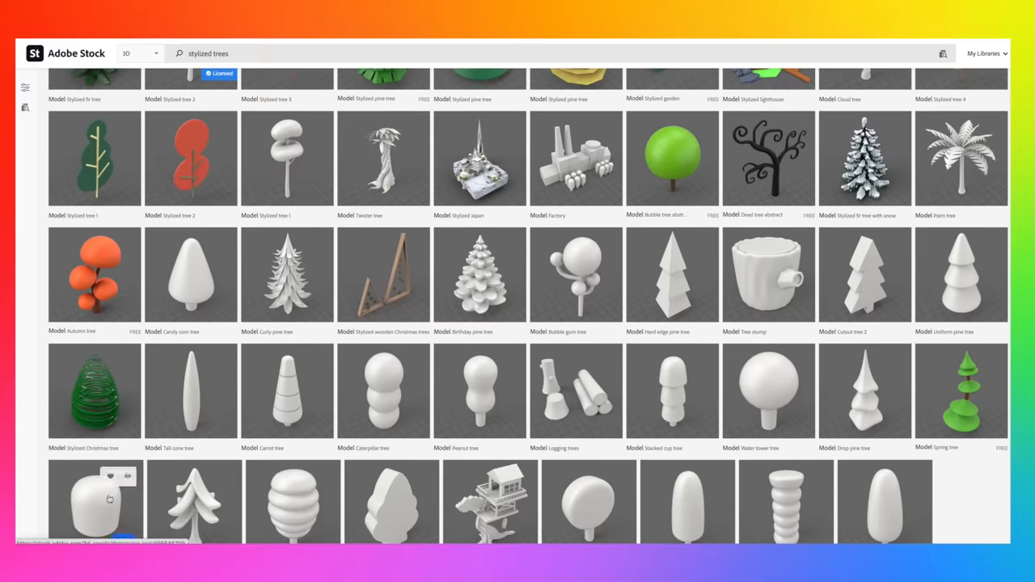